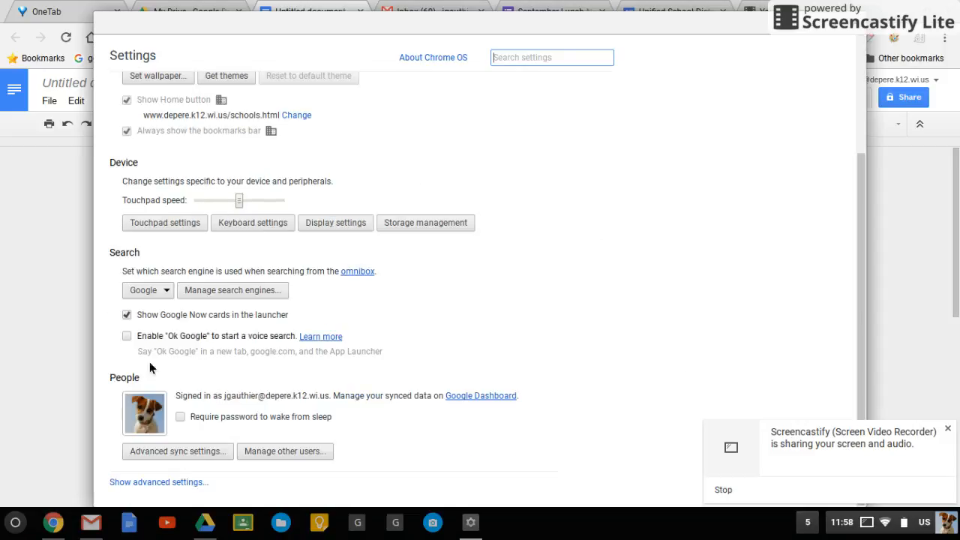
mouse_move(159, 488)
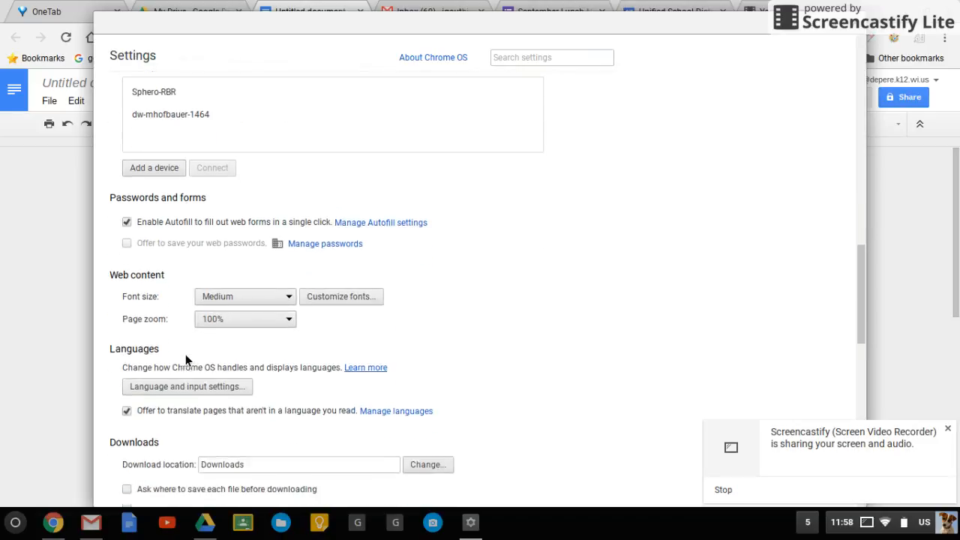
Scroll the advanced Settings page down to the Languages section.
scroll("down", 3)
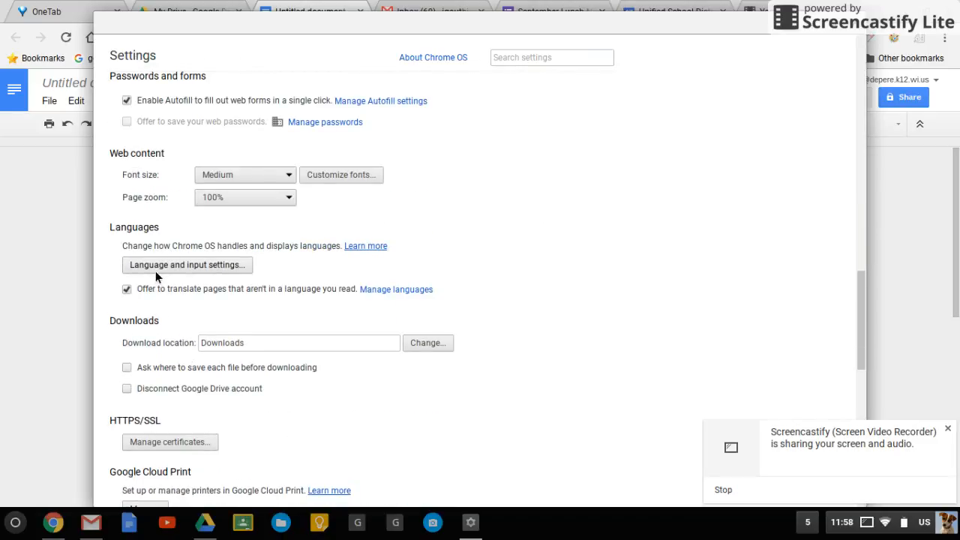
mouse_move(168, 274)
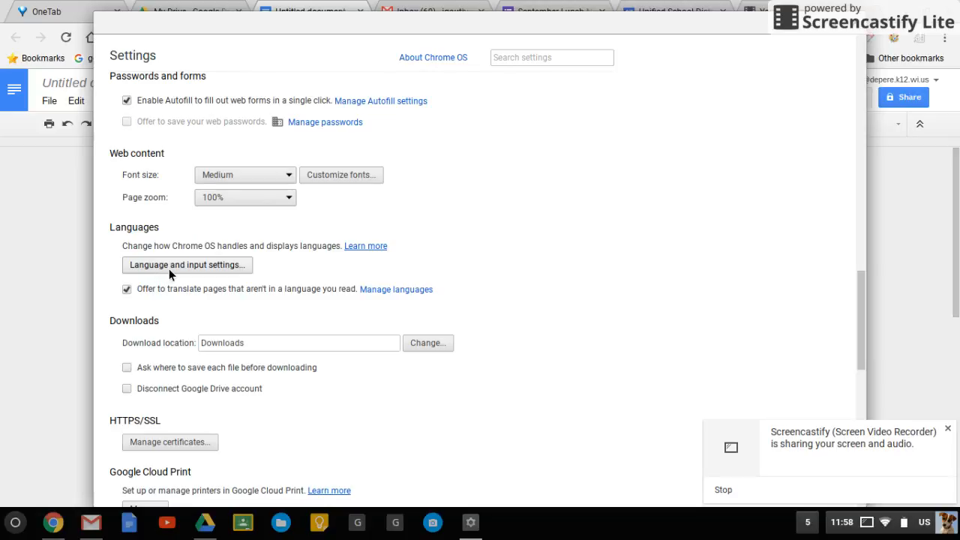
Add French - français as a language and enable the French keyboard input method.
left_click(187, 265)
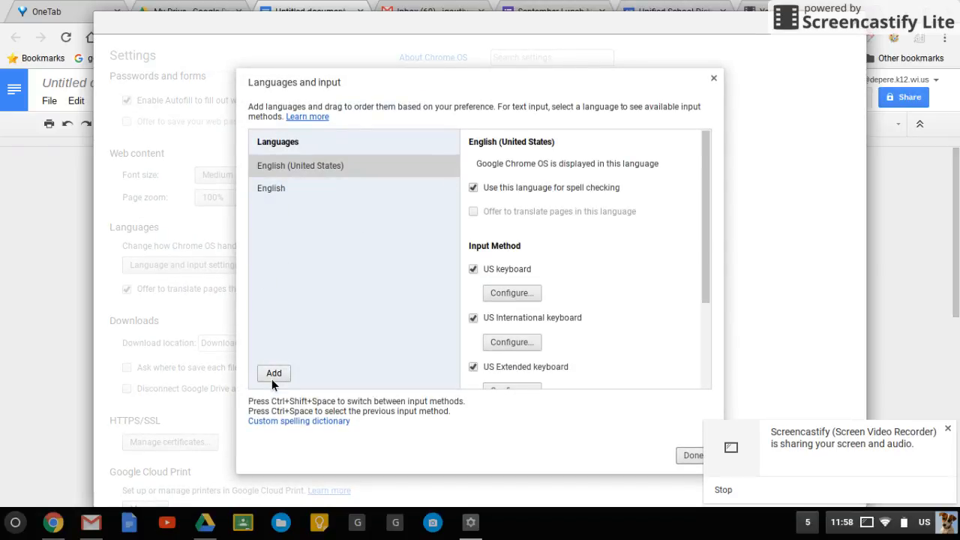
left_click(274, 373)
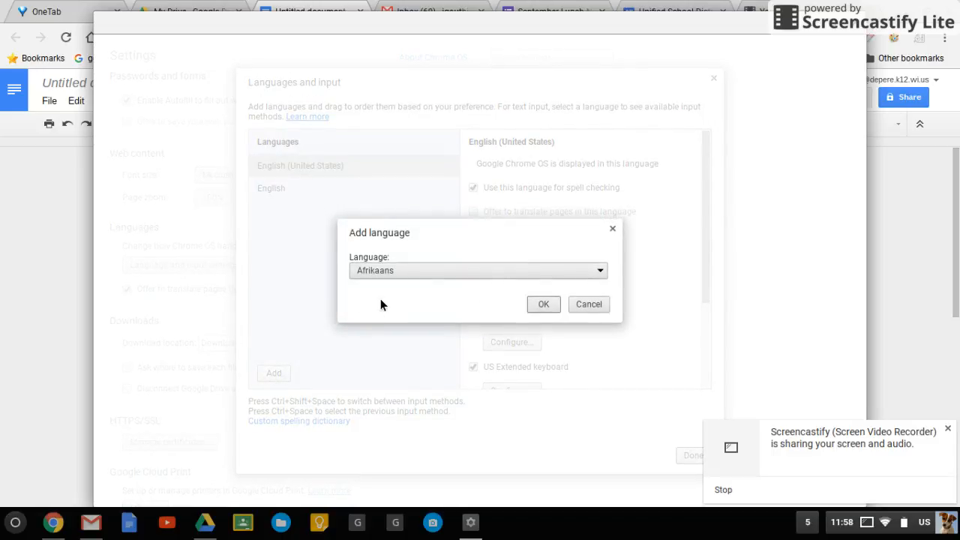
left_click(478, 270)
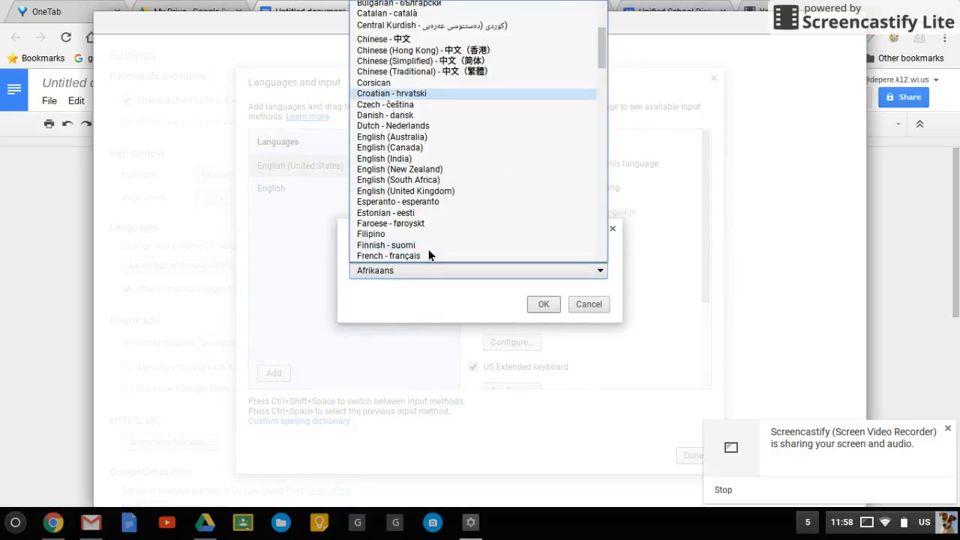
left_click(388, 255)
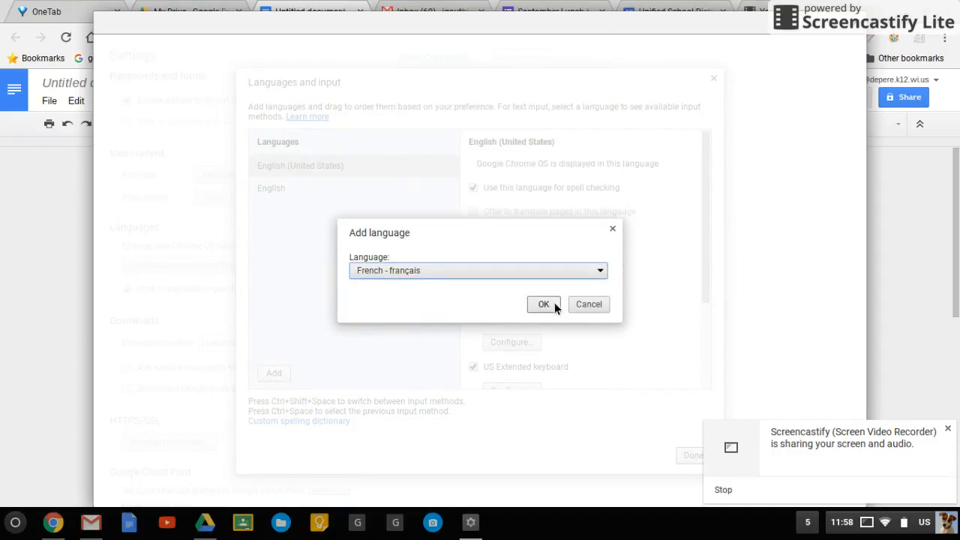
left_click(544, 304)
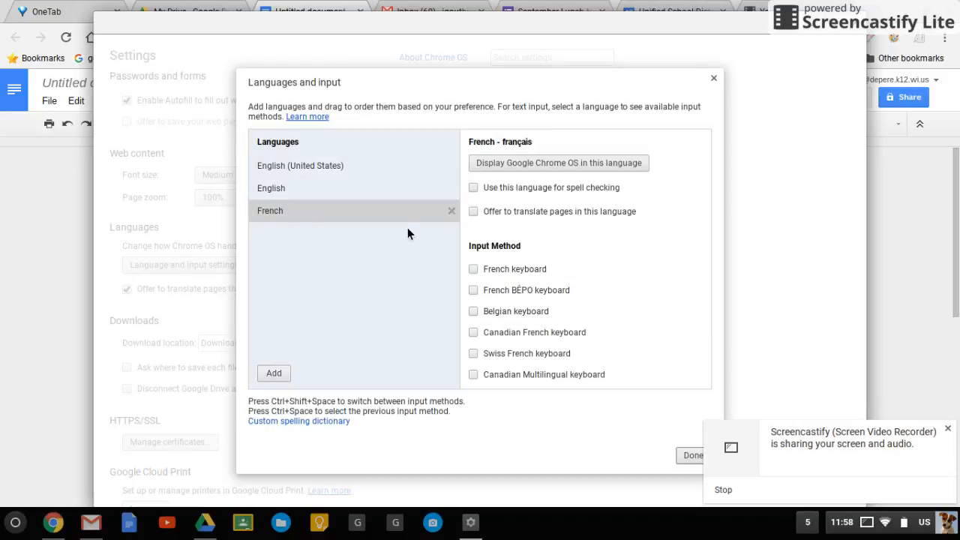
mouse_move(506, 273)
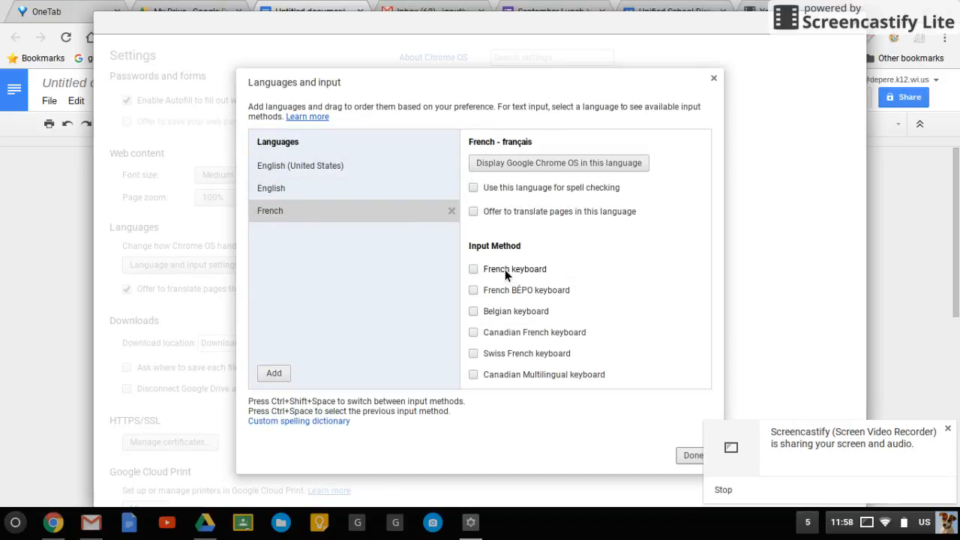
left_click(473, 268)
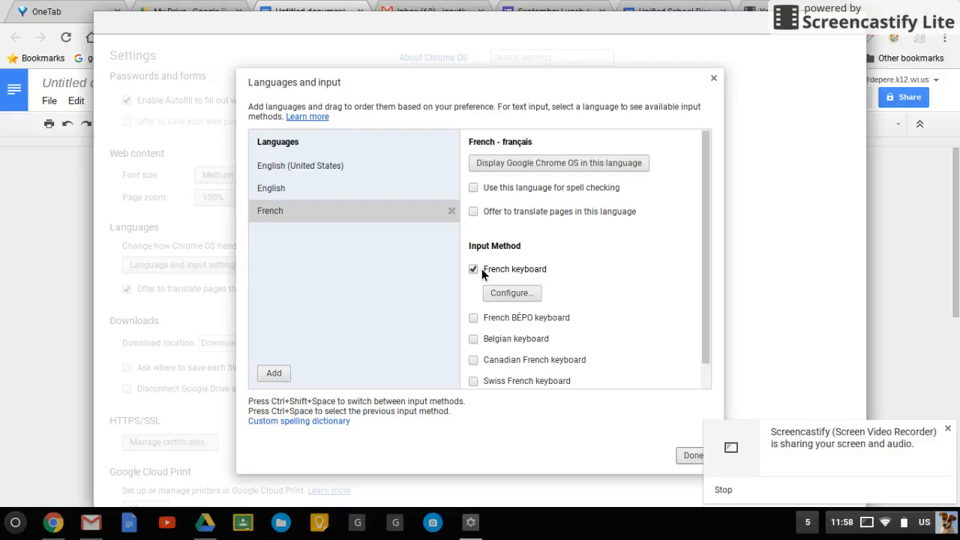
mouse_move(514, 183)
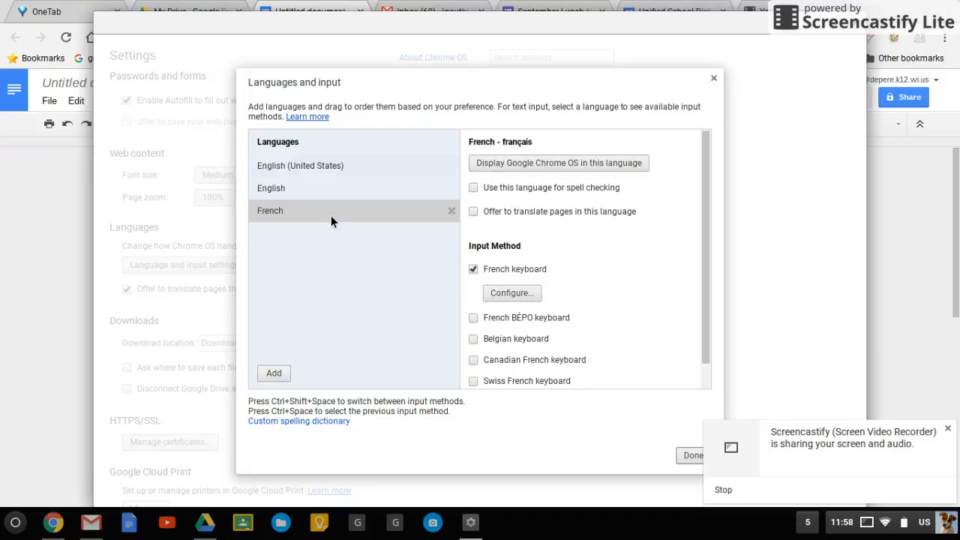
mouse_move(304, 197)
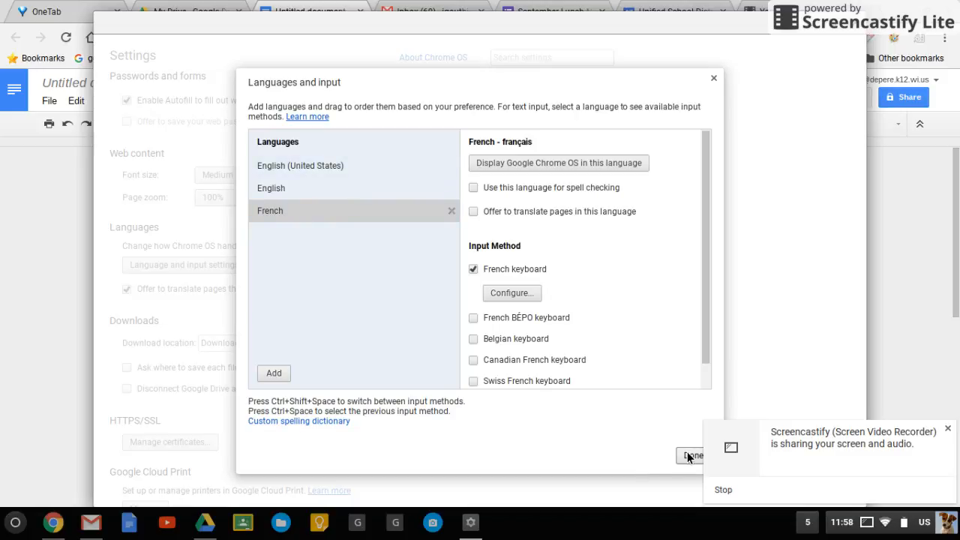
Close the language settings and switch the tray input from US to French keyboard.
left_click(690, 456)
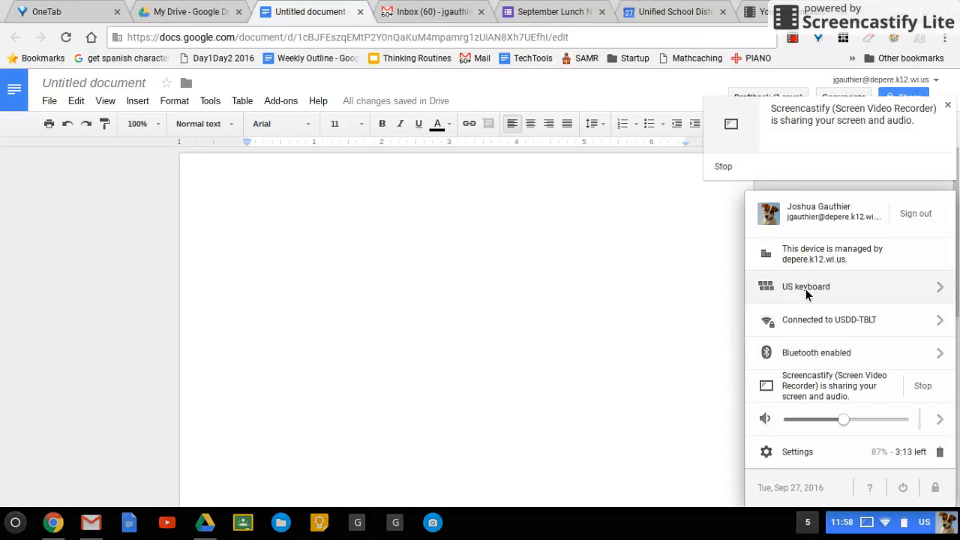
left_click(805, 286)
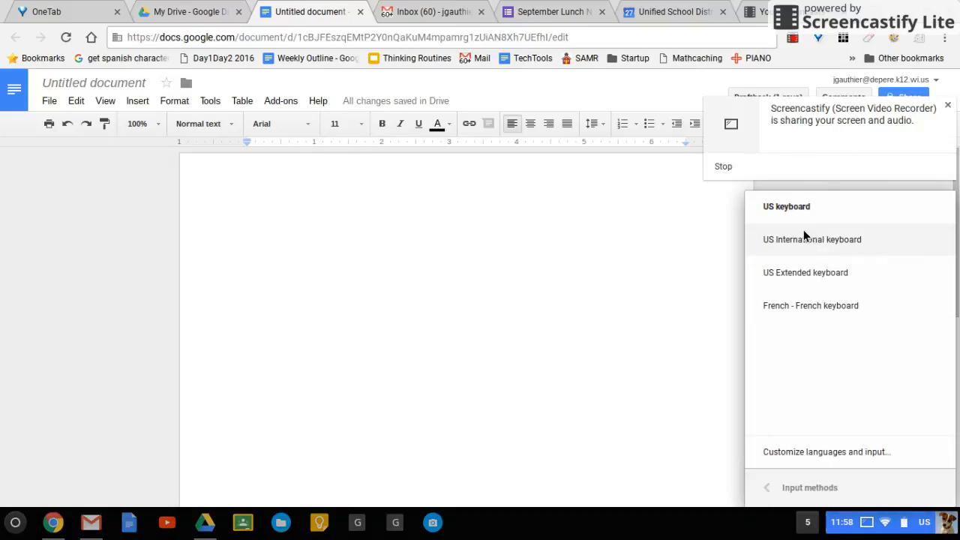
mouse_move(805, 273)
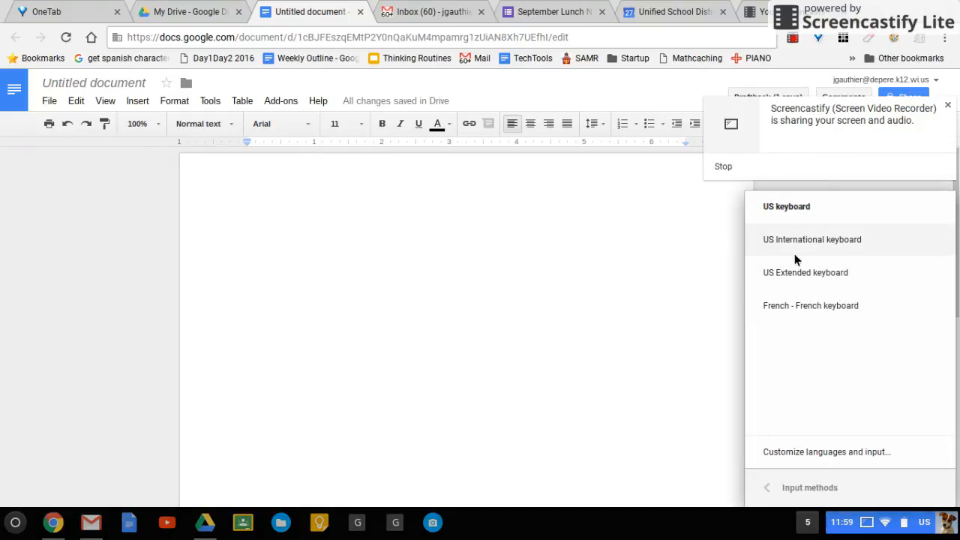
mouse_move(810, 305)
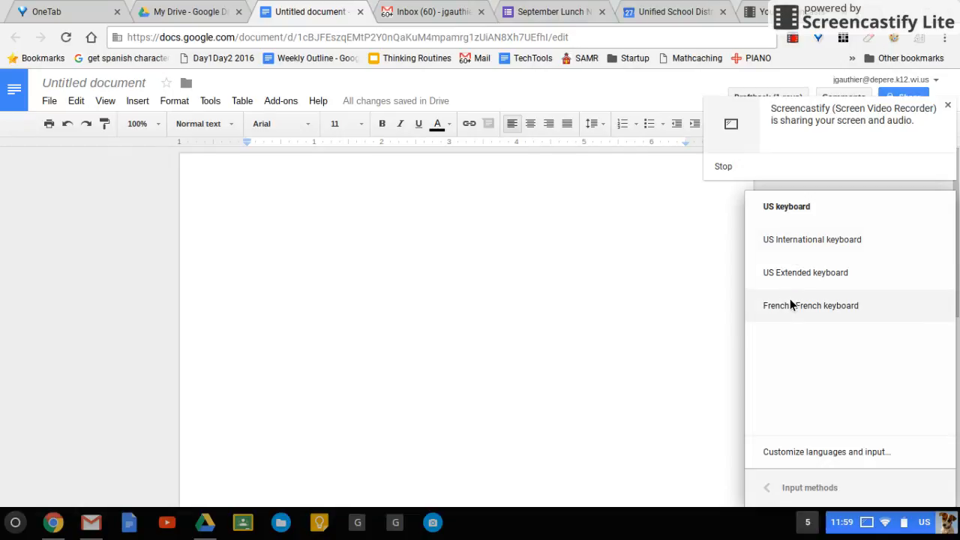
left_click(810, 305)
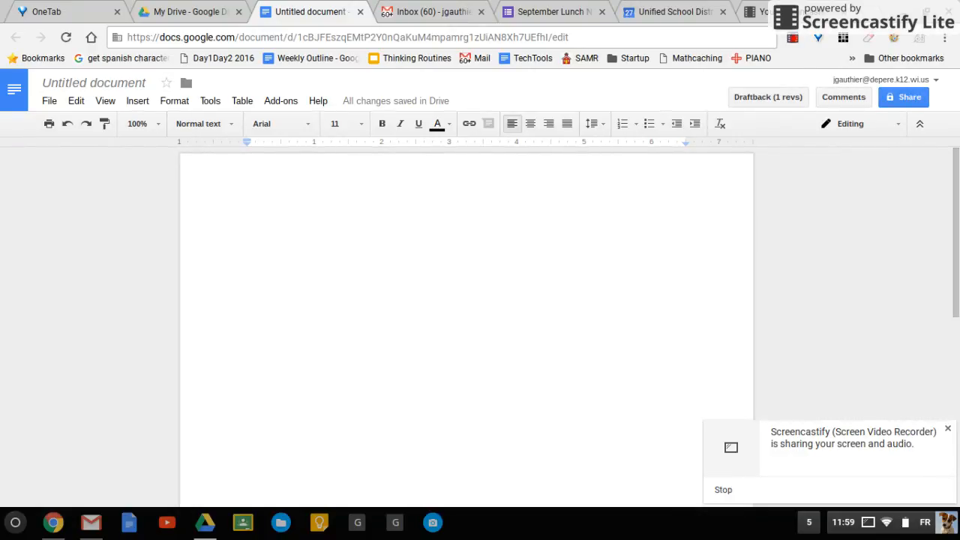
Type the French-layout characters &é, -è and çà into the Google Doc.
type("&é\"'(")
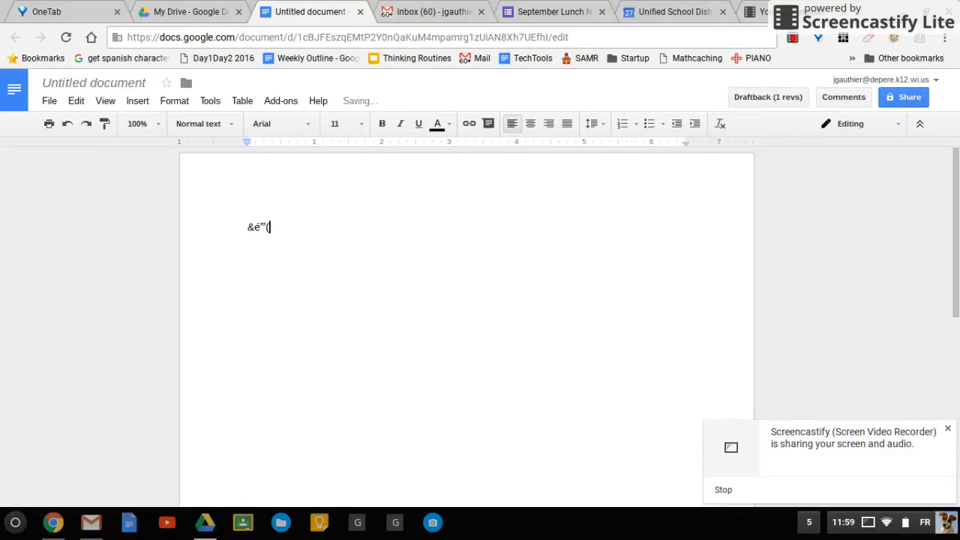
type("-è_")
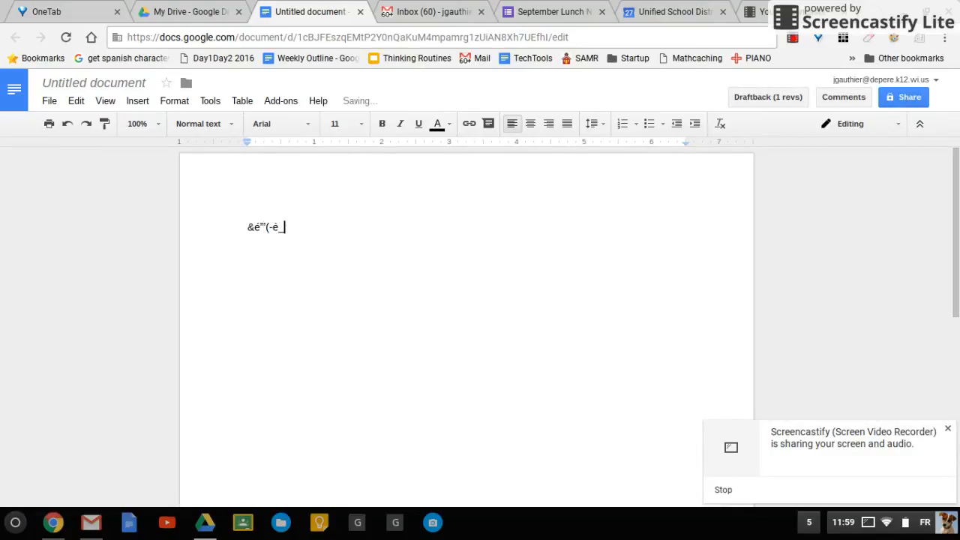
type("çà")
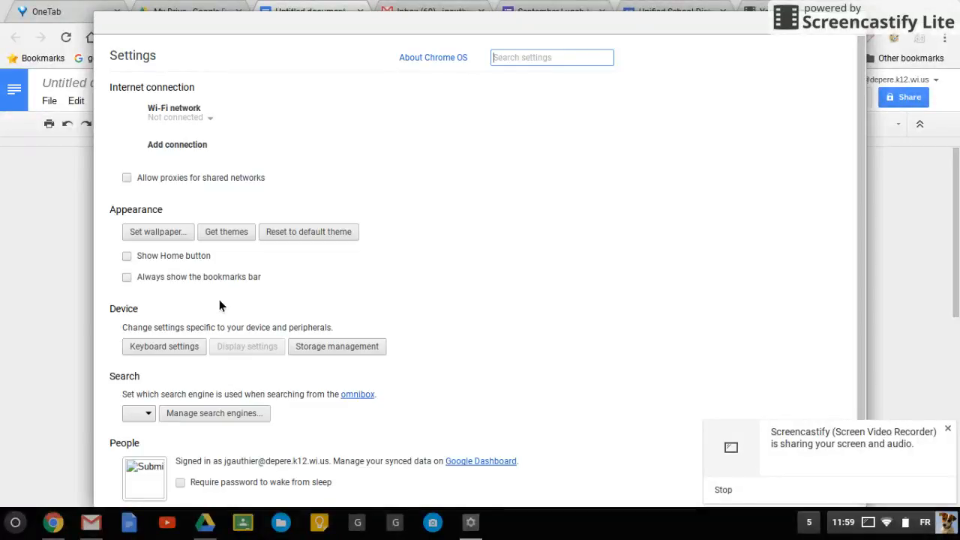
Show advanced settings and check 'Enable on-screen keyboard' under Accessibility.
scroll("down", 3)
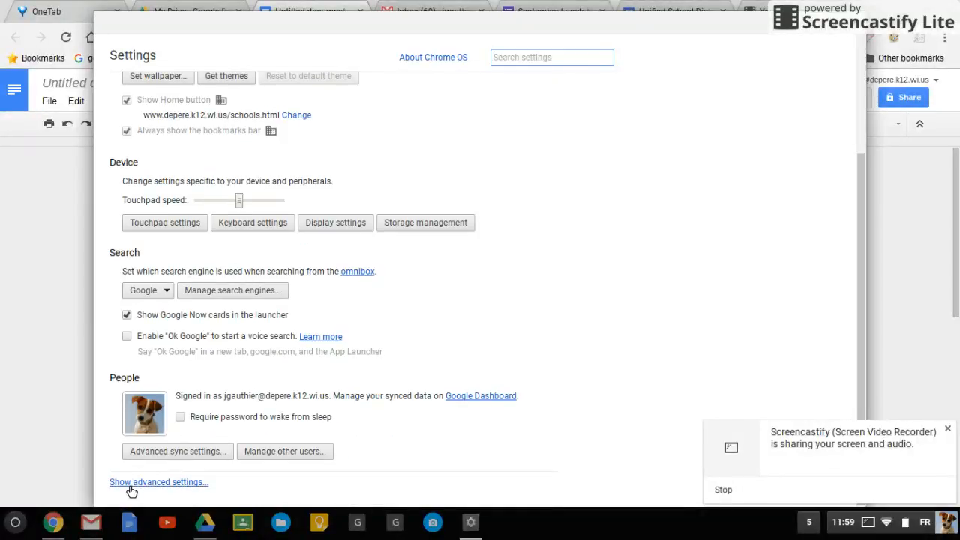
left_click(159, 482)
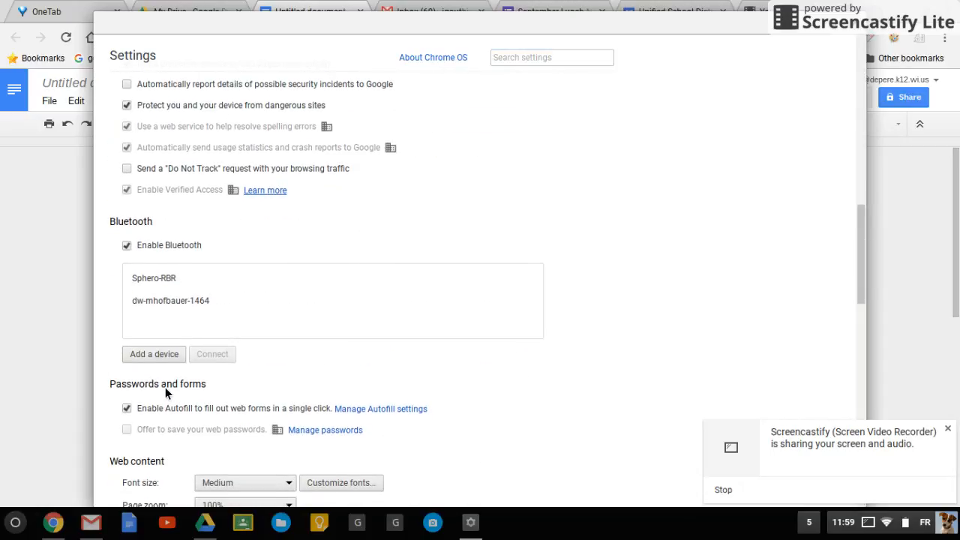
scroll("down", 3)
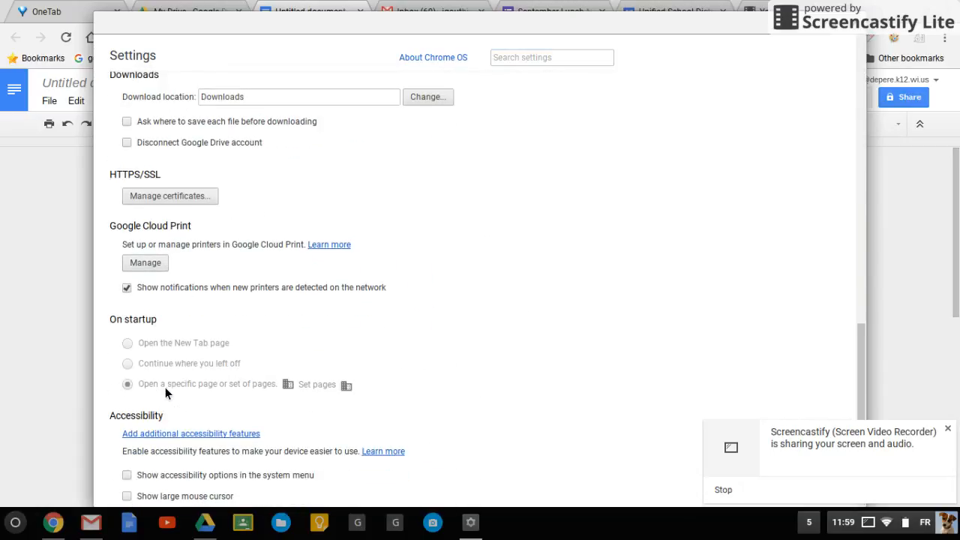
scroll("down", 3)
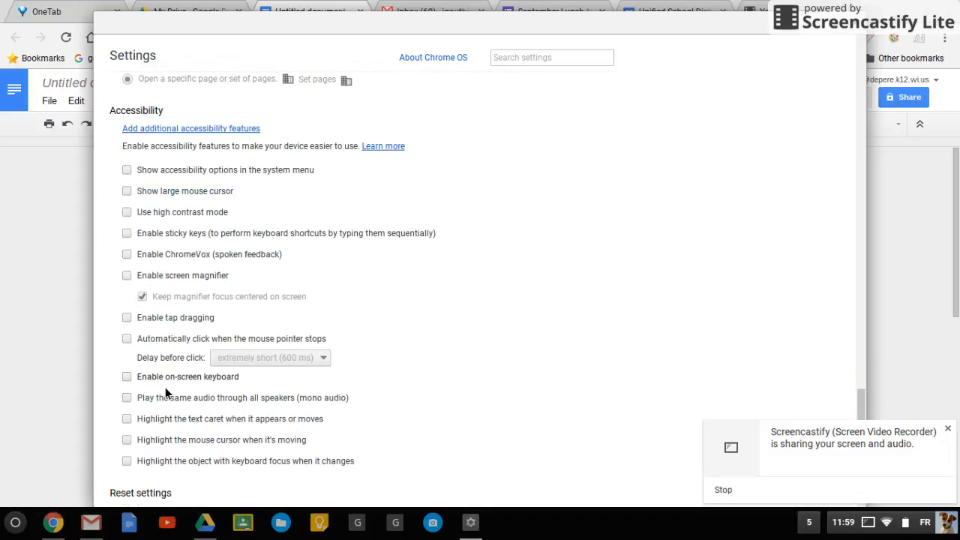
scroll("down", 3)
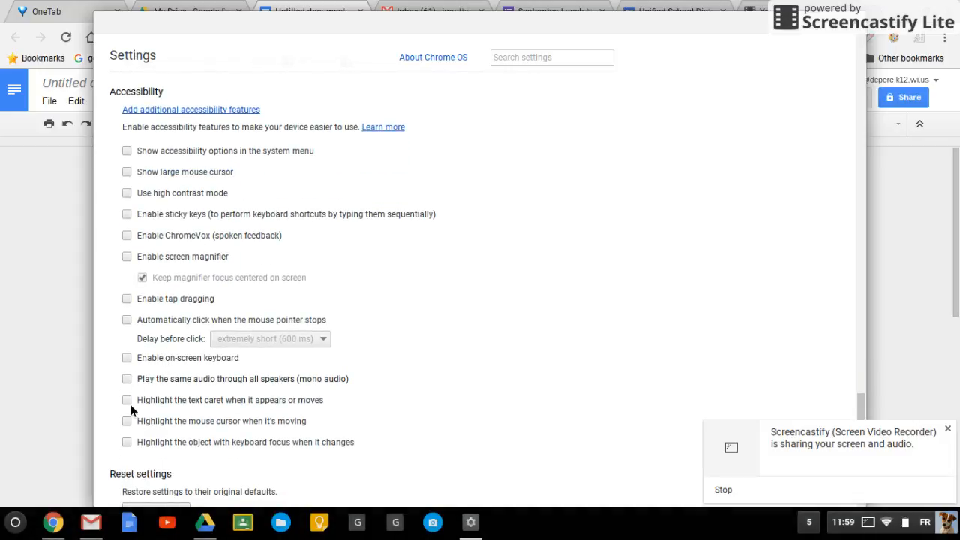
left_click(126, 357)
type("&é\"'(-è_çà")
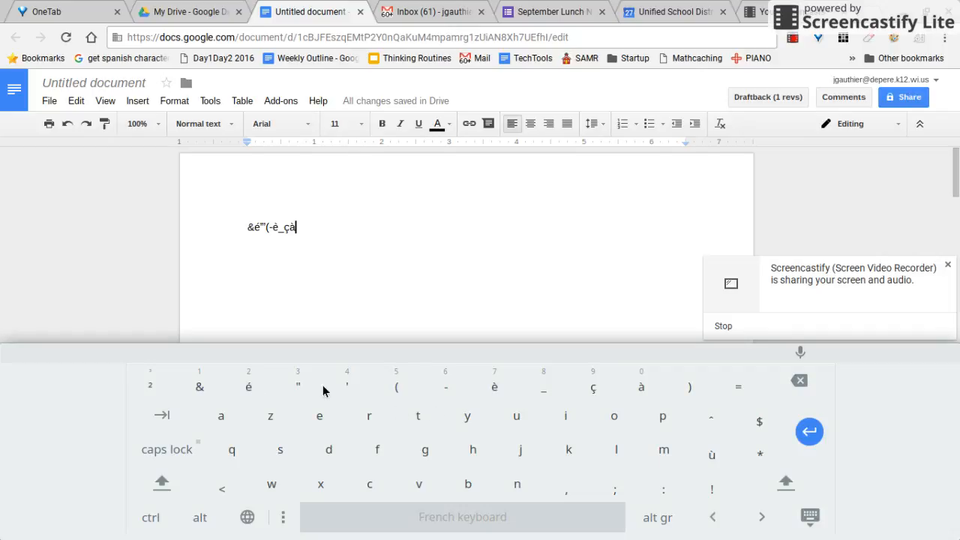
mouse_move(472, 438)
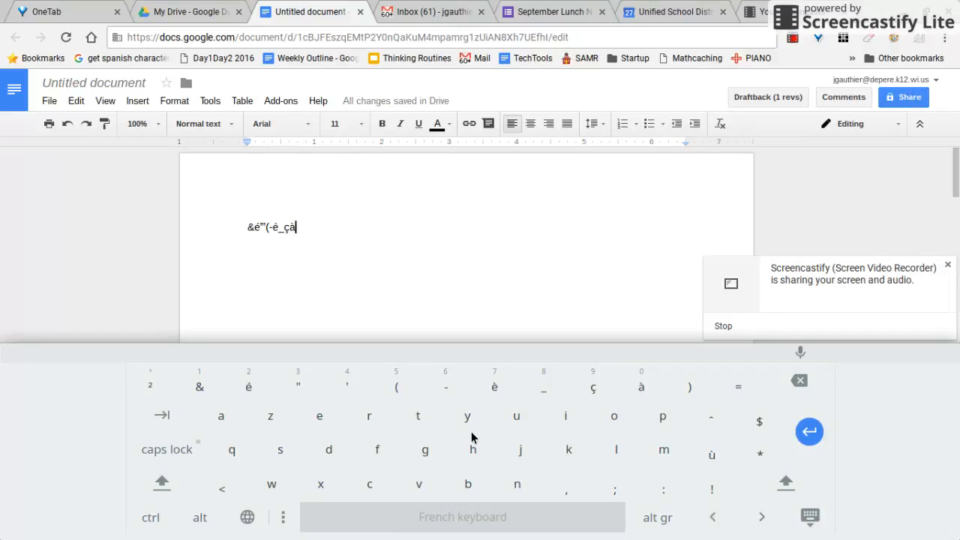
mouse_move(463, 312)
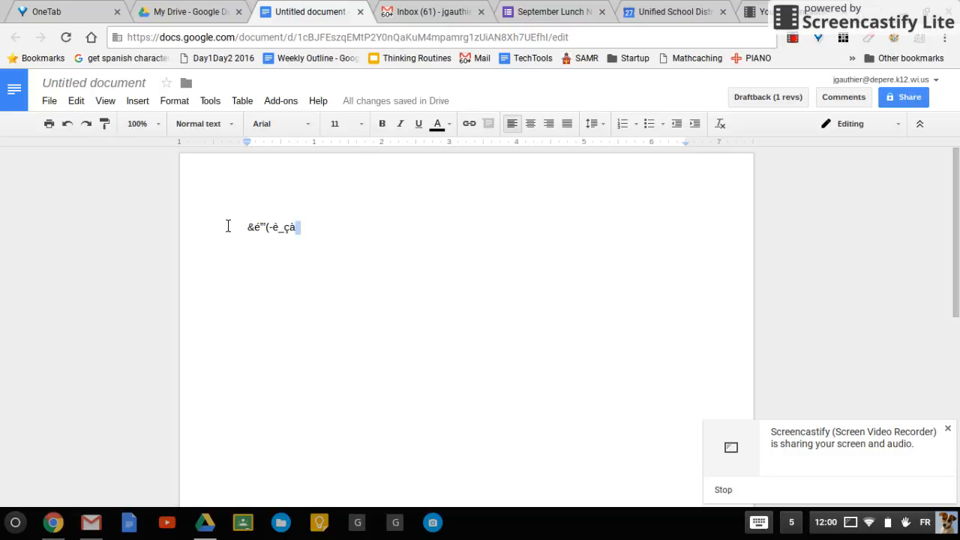
Bring the French on-screen keyboard back up, then hide it from the shelf.
left_click(758, 521)
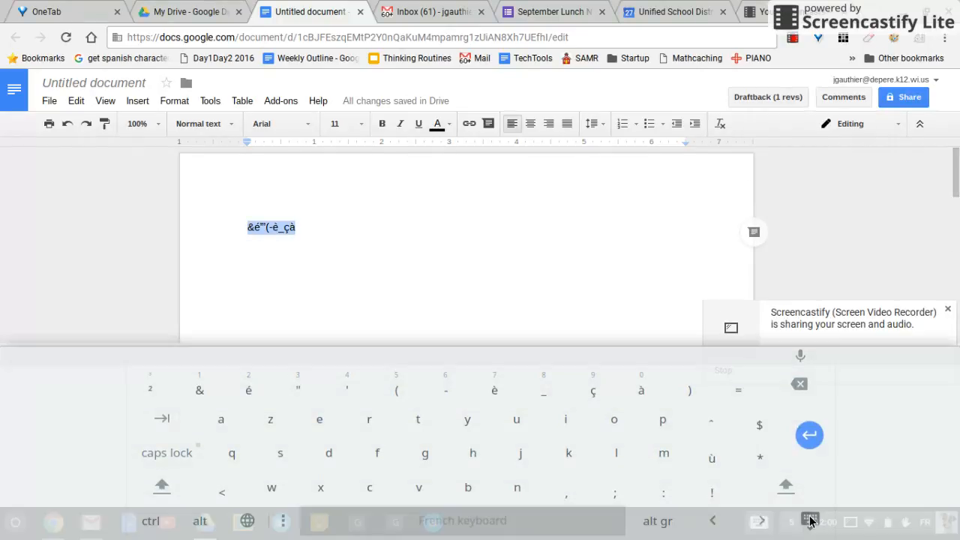
left_click(808, 521)
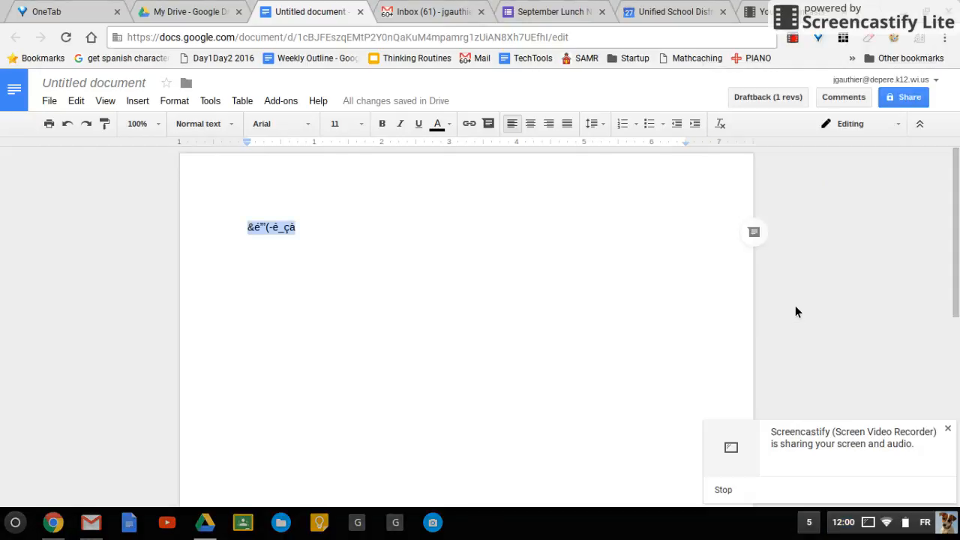
mouse_move(348, 226)
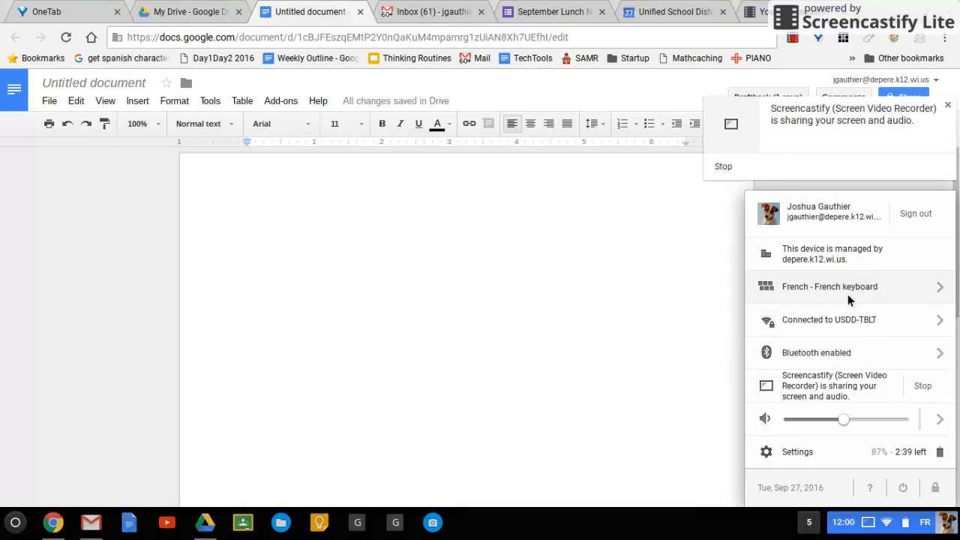
Open the tray's keyboard input method list to pick US International instead of French.
left_click(849, 286)
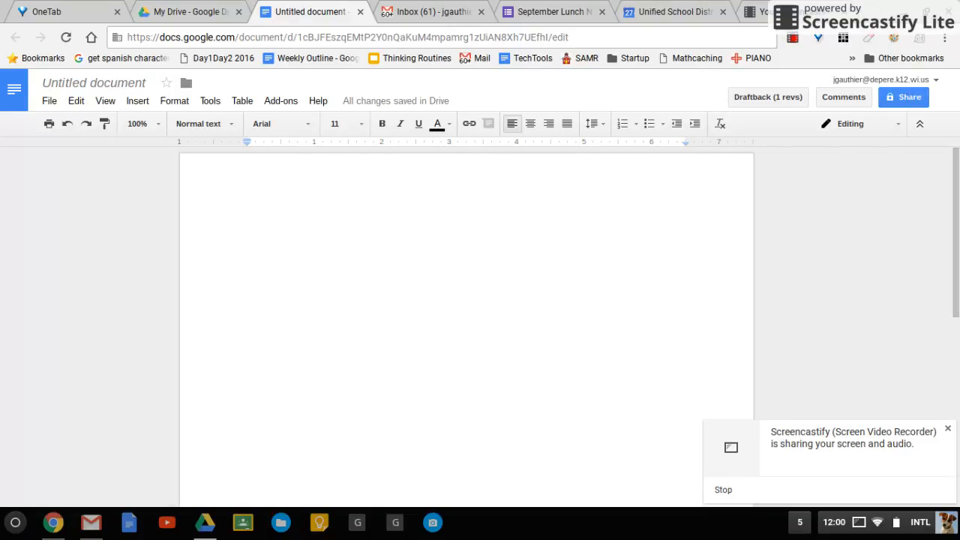
Type éúáóç¿¶«»¡¼ with AltGr combinations on the US International keyboard.
type("éú")
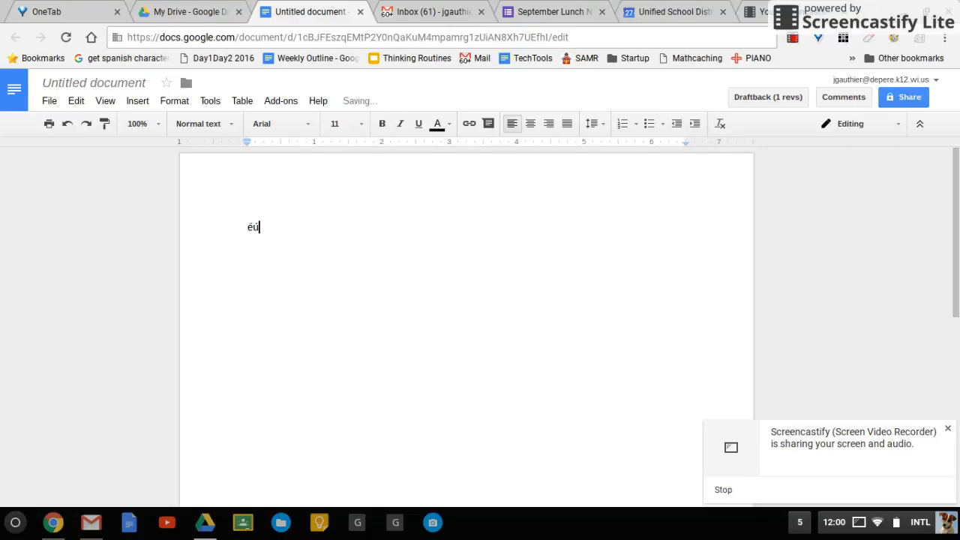
type("á")
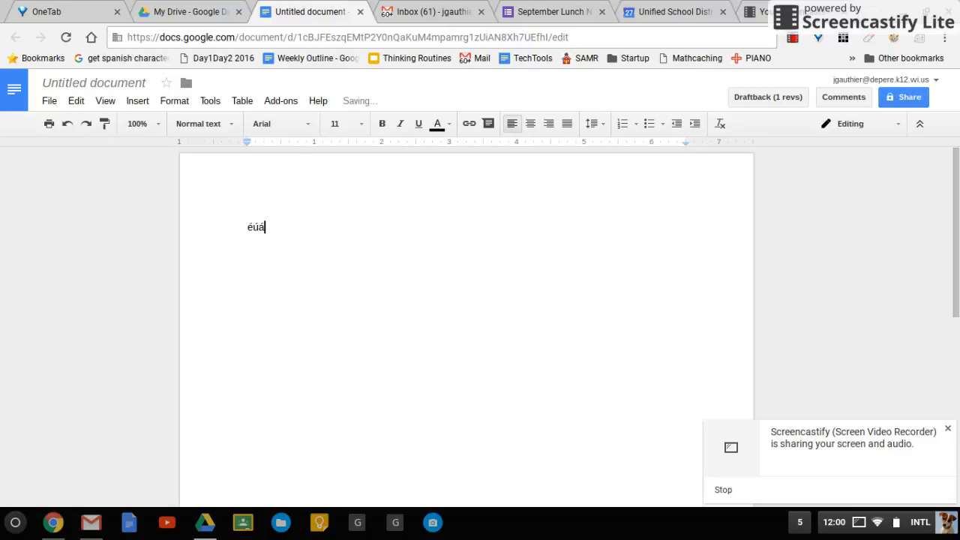
type("ó")
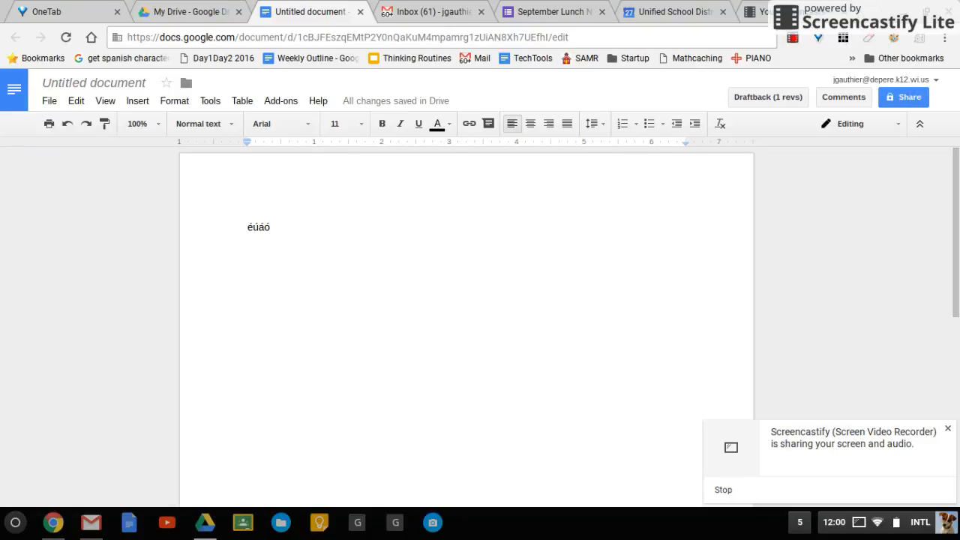
type("ç")
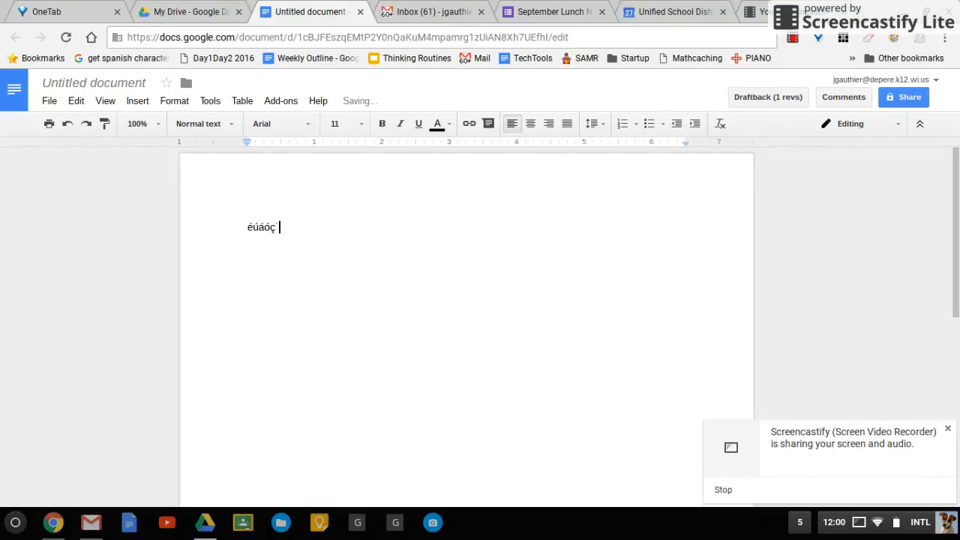
type("¿'")
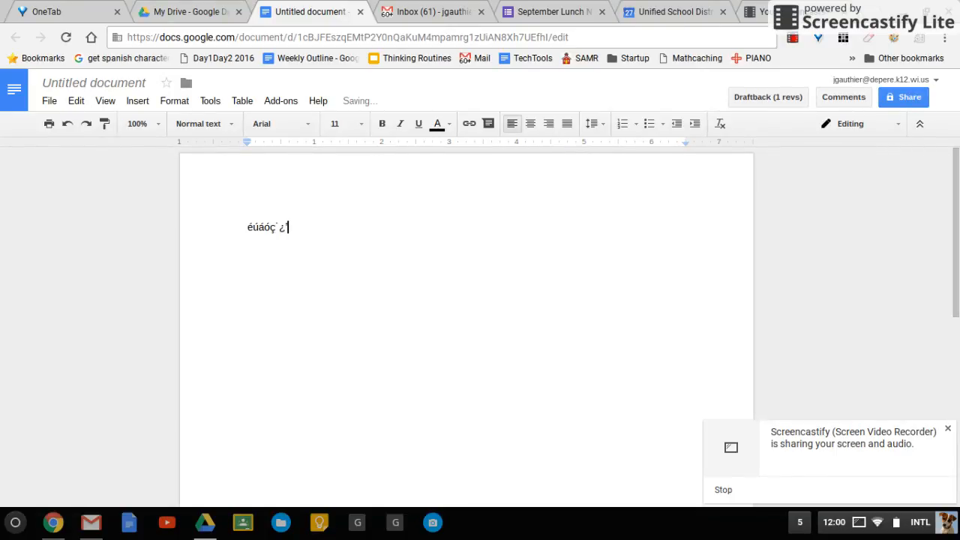
type("¶«»¡²³¤€")
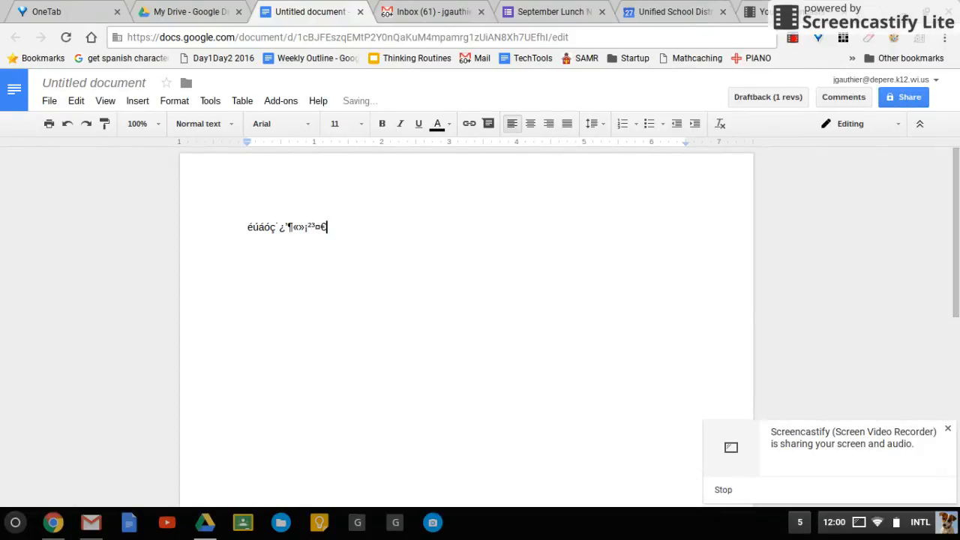
type("¼")
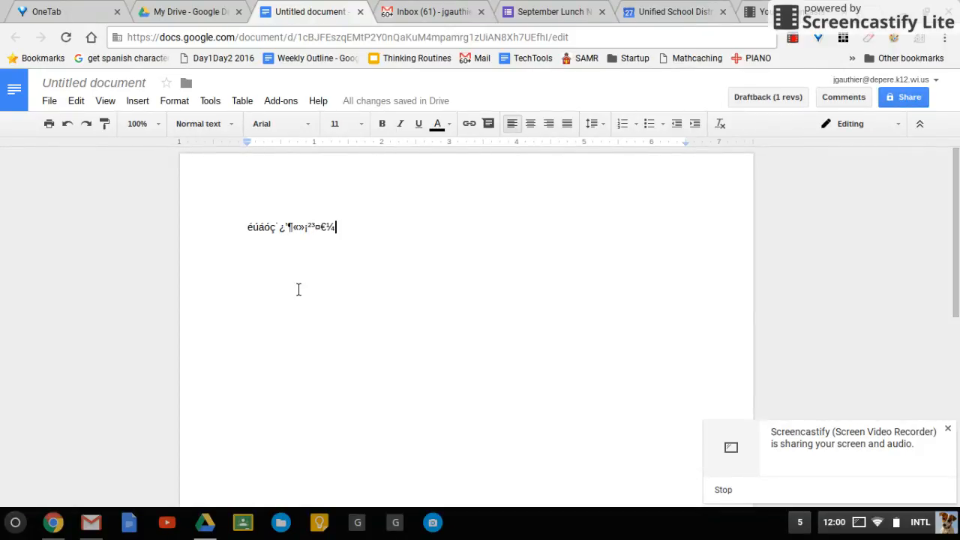